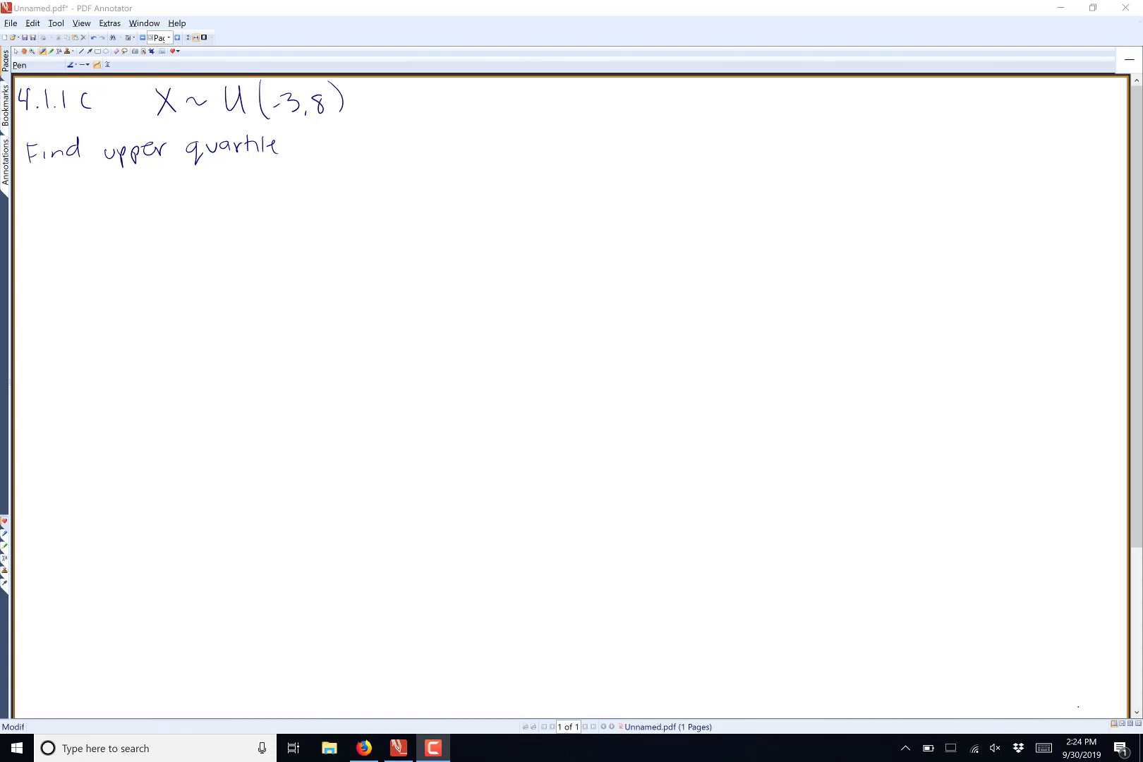
- Handwrite 'cdf F(x)=.75, solve for x' beside the problem and begin 'F(x)=' on the next line
{"action": "left_click_drag", "start_coordinate": [363, 145], "coordinate": [391, 150]}
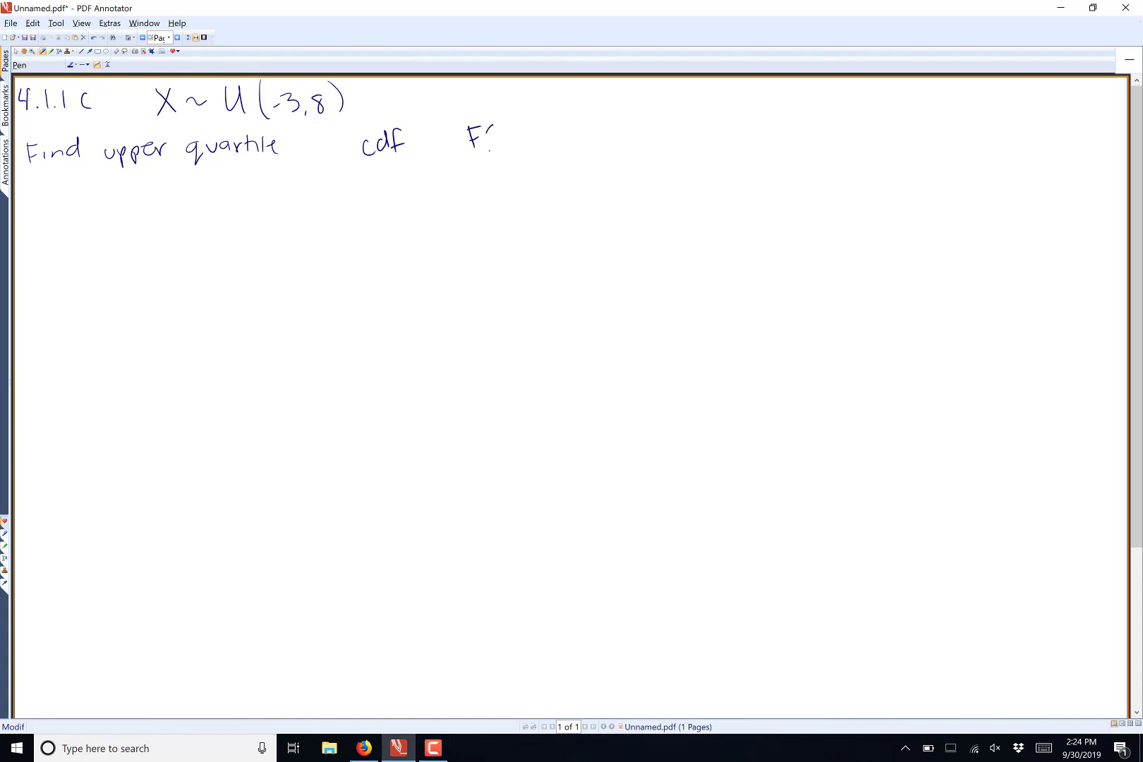
{"action": "left_click_drag", "start_coordinate": [470, 138], "coordinate": [557, 143]}
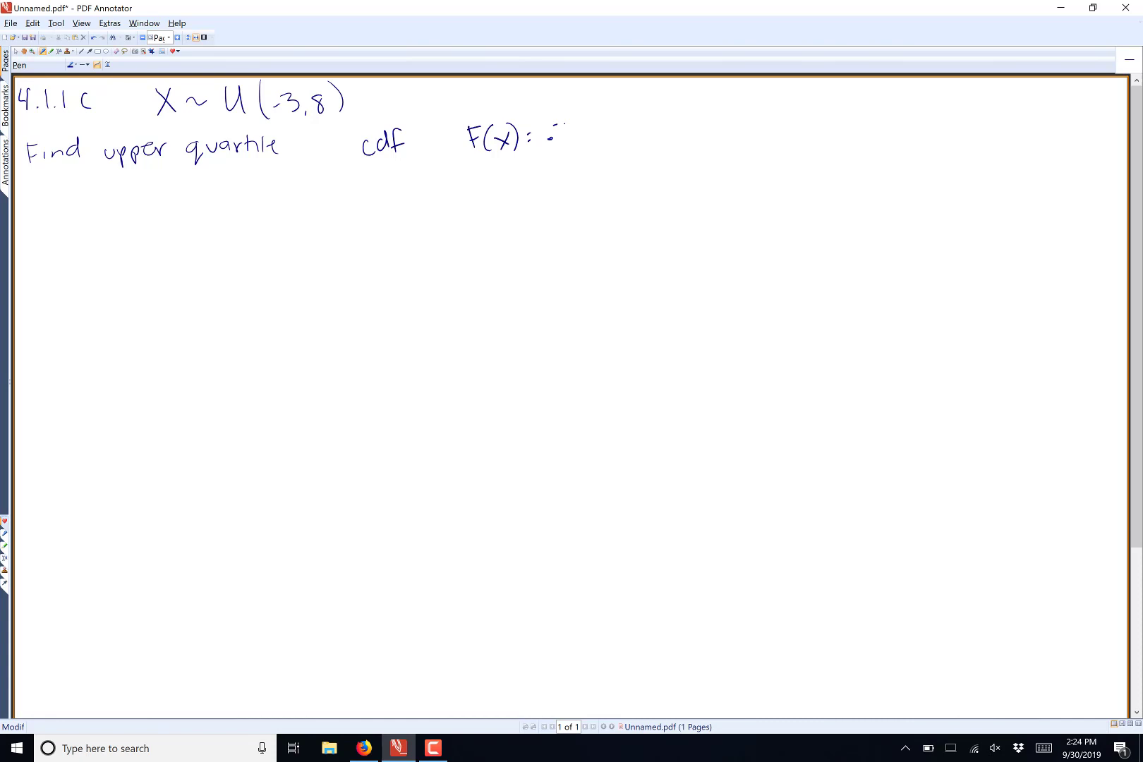
{"action": "left_click_drag", "start_coordinate": [543, 131], "coordinate": [582, 131]}
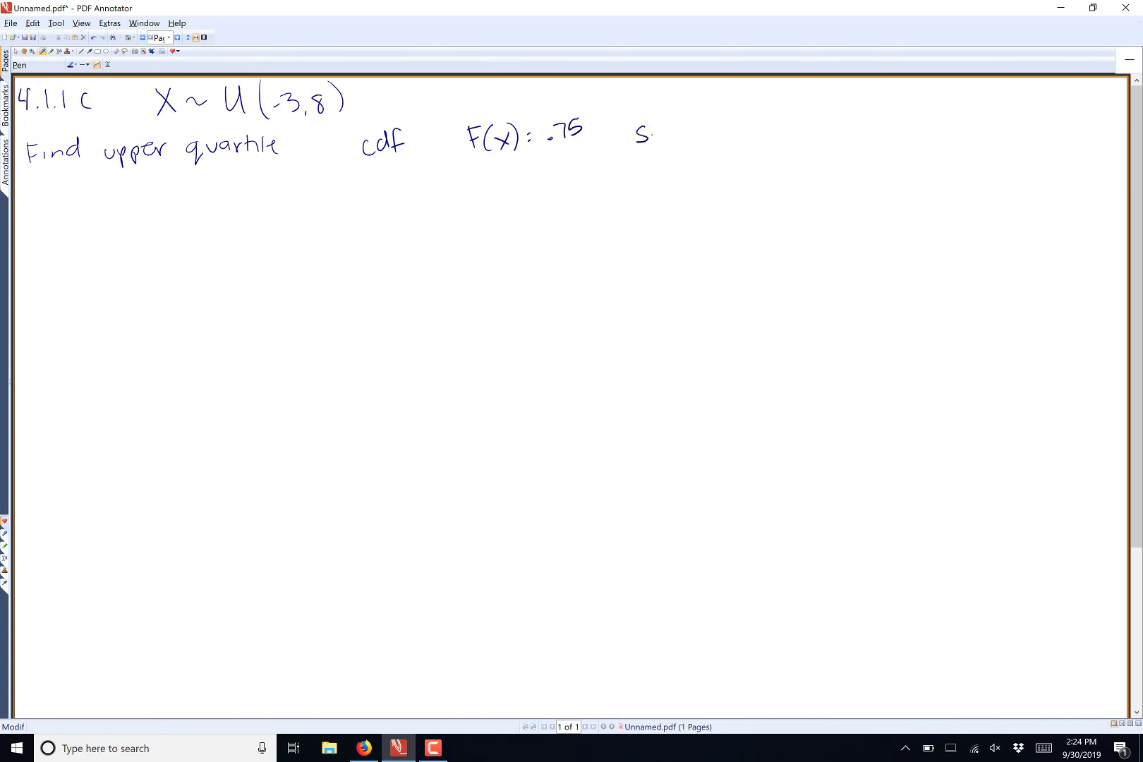
{"action": "left_click_drag", "start_coordinate": [638, 135], "coordinate": [739, 135]}
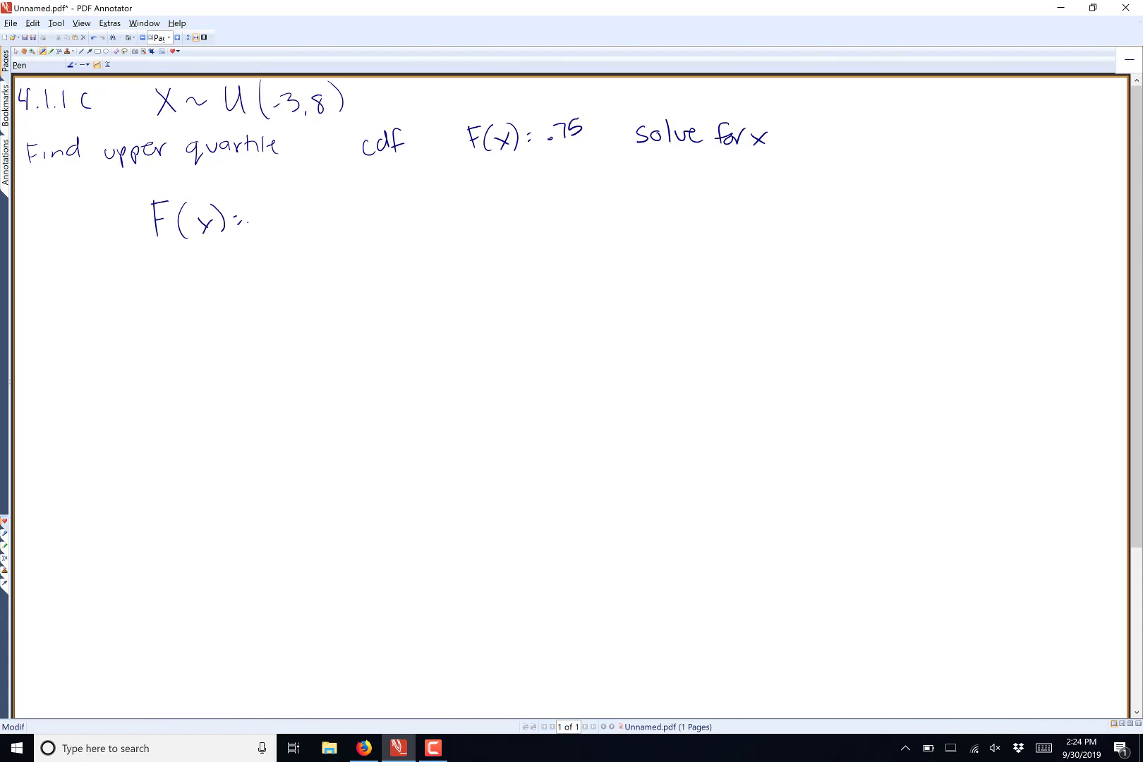
- Write the uniform cdf fraction (x−a)/(b−a)
{"action": "left_click_drag", "start_coordinate": [251, 207], "coordinate": [295, 211]}
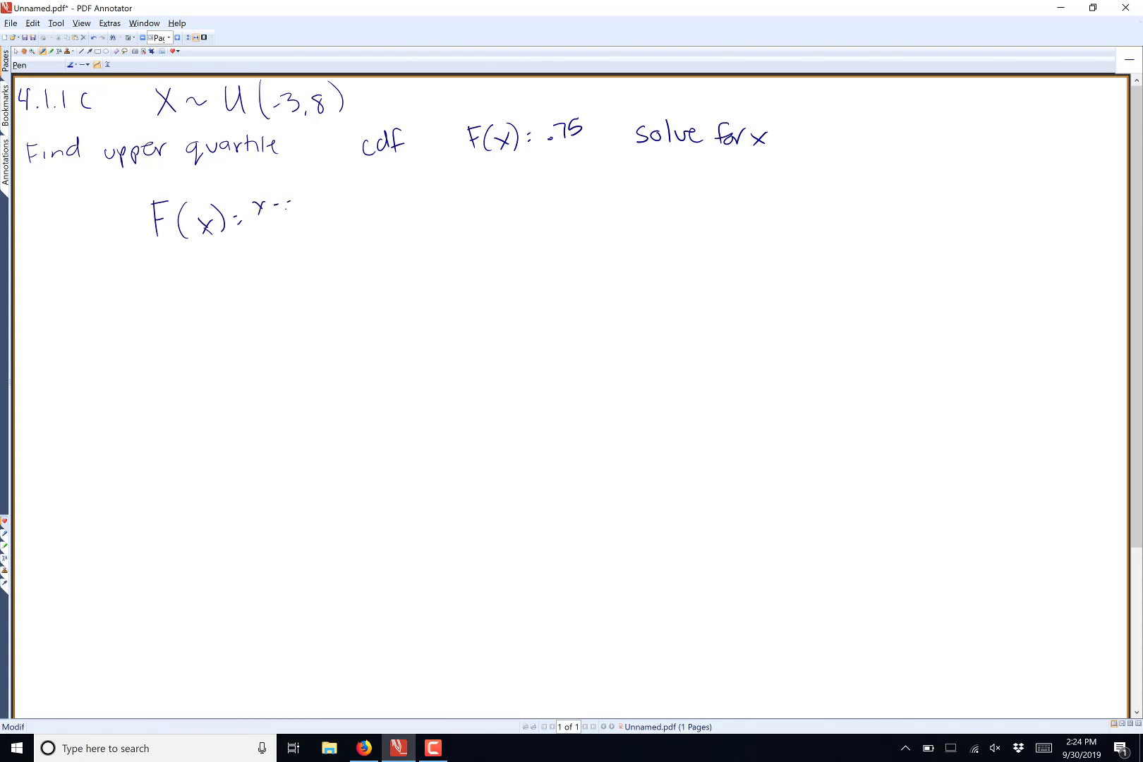
{"action": "left_click_drag", "start_coordinate": [262, 204], "coordinate": [295, 214]}
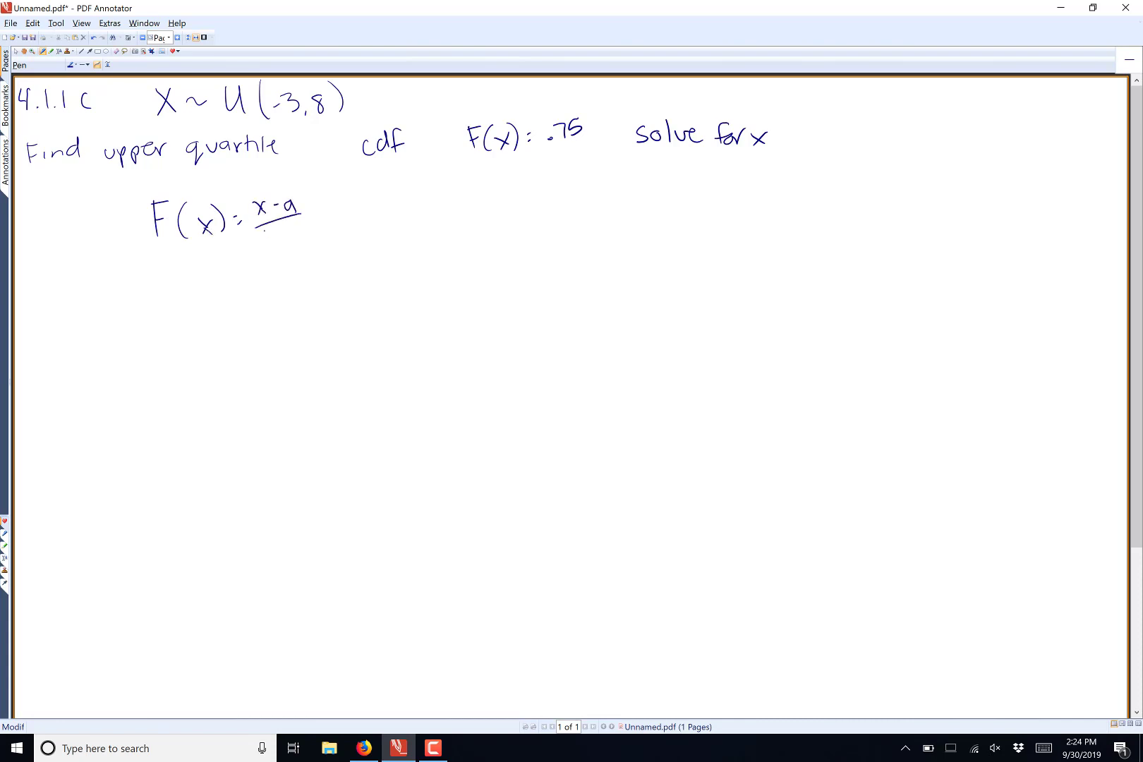
{"action": "left_click_drag", "start_coordinate": [267, 233], "coordinate": [317, 233]}
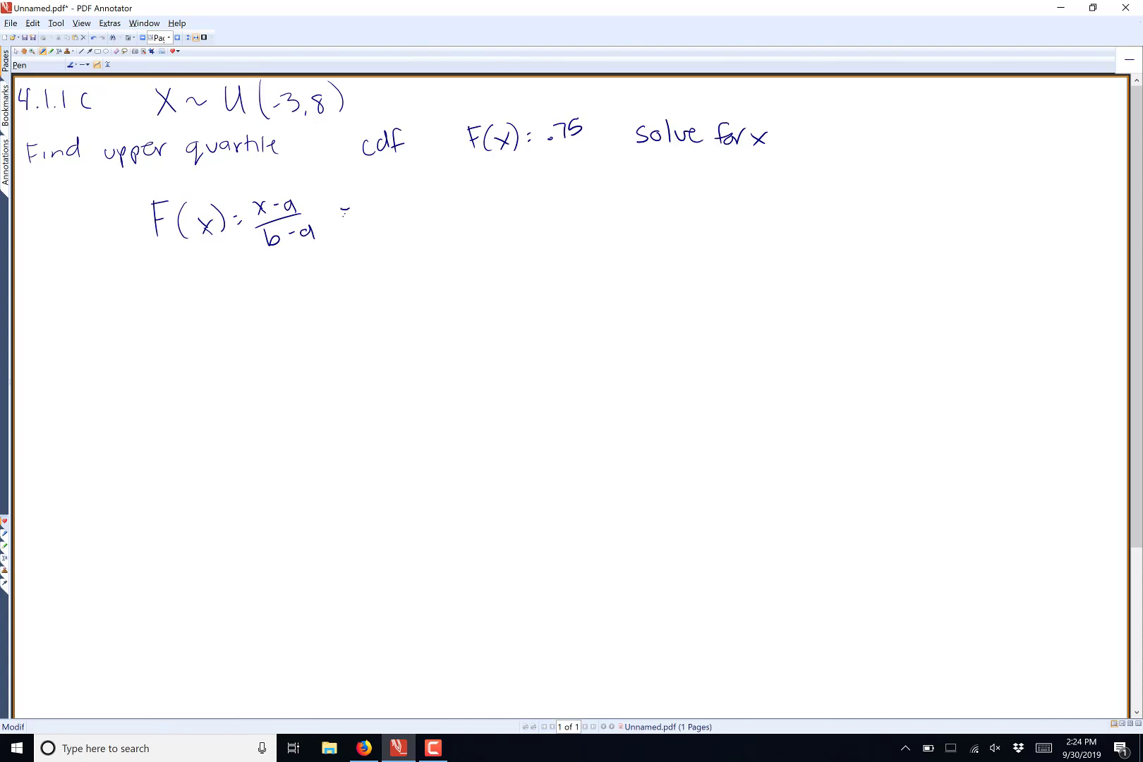
- Substitute −3 and 8 to get (x−−3)/(8−−3) and simplify to (x+3)/11
{"action": "left_click_drag", "start_coordinate": [368, 211], "coordinate": [456, 207]}
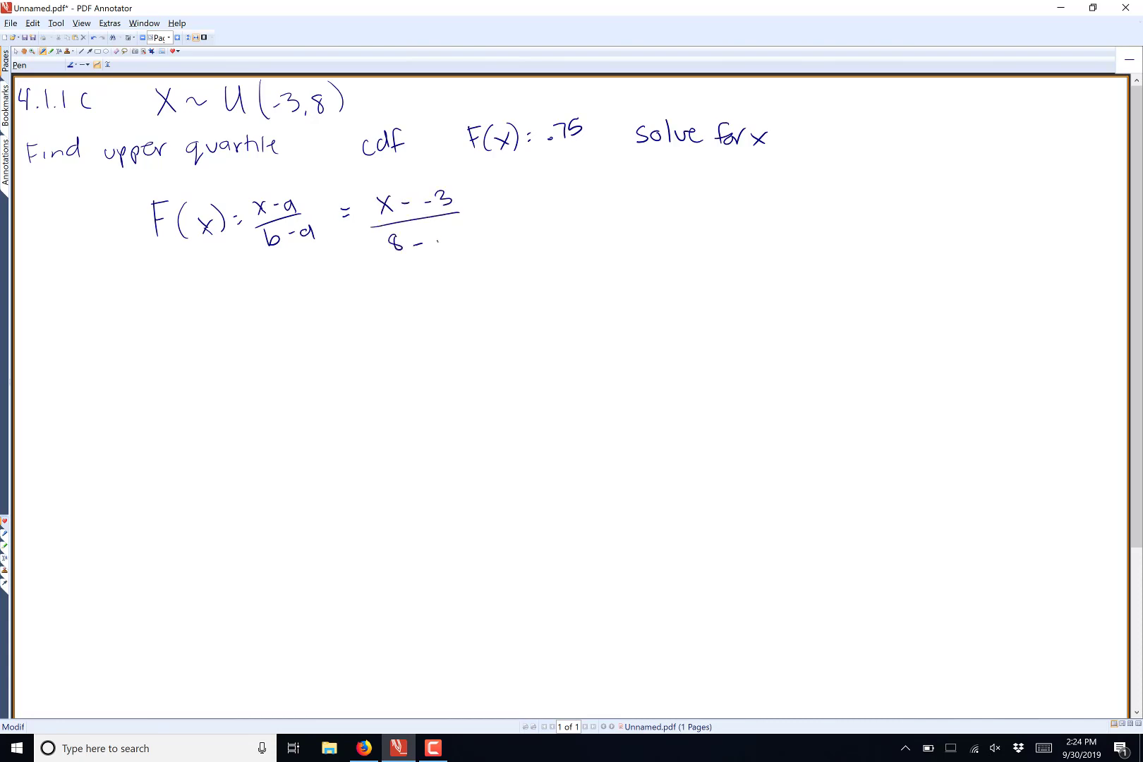
{"action": "left_click_drag", "start_coordinate": [408, 242], "coordinate": [568, 197]}
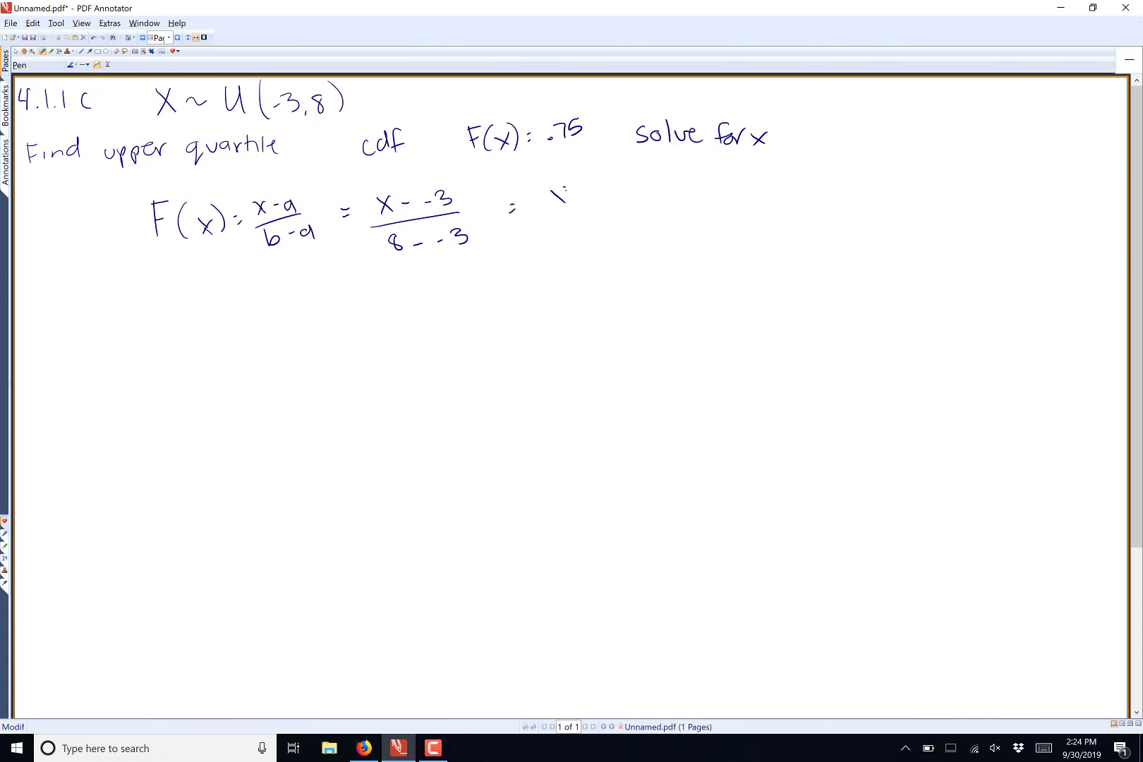
{"action": "left_click_drag", "start_coordinate": [554, 189], "coordinate": [606, 233]}
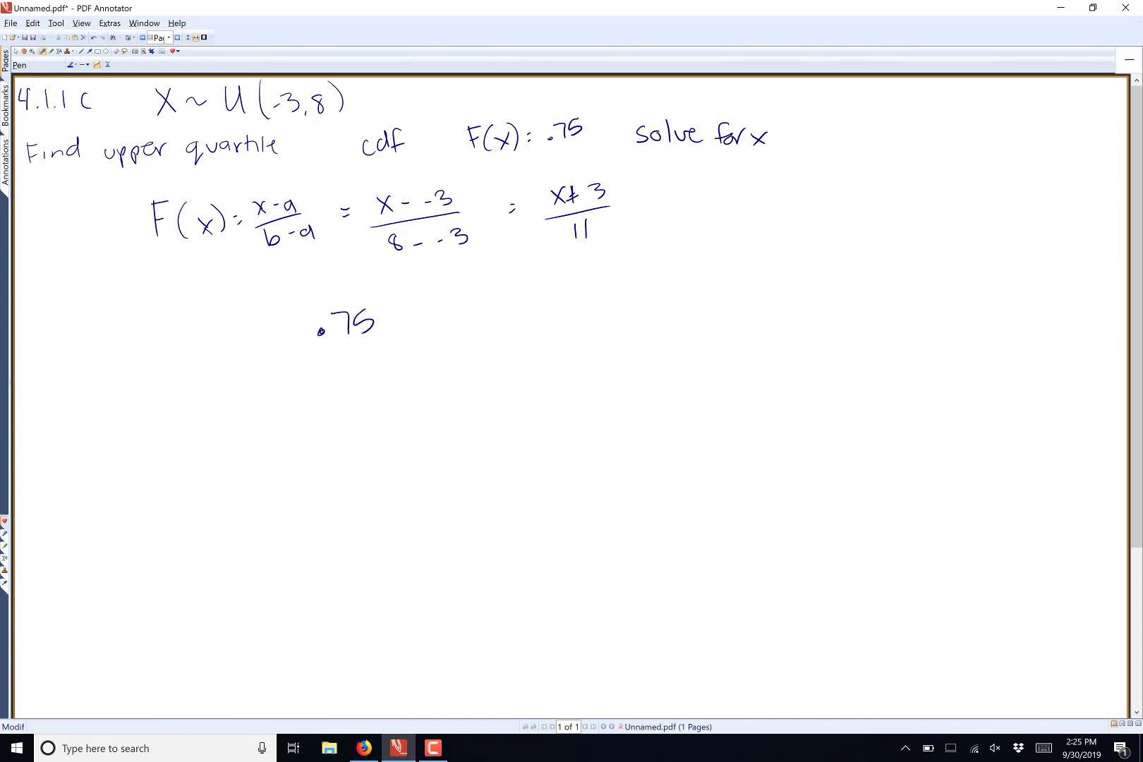
- Write '.75 = (x+3)/11' with a 'solve' note and start '.75' on the line below
{"action": "left_click_drag", "start_coordinate": [401, 320], "coordinate": [448, 317]}
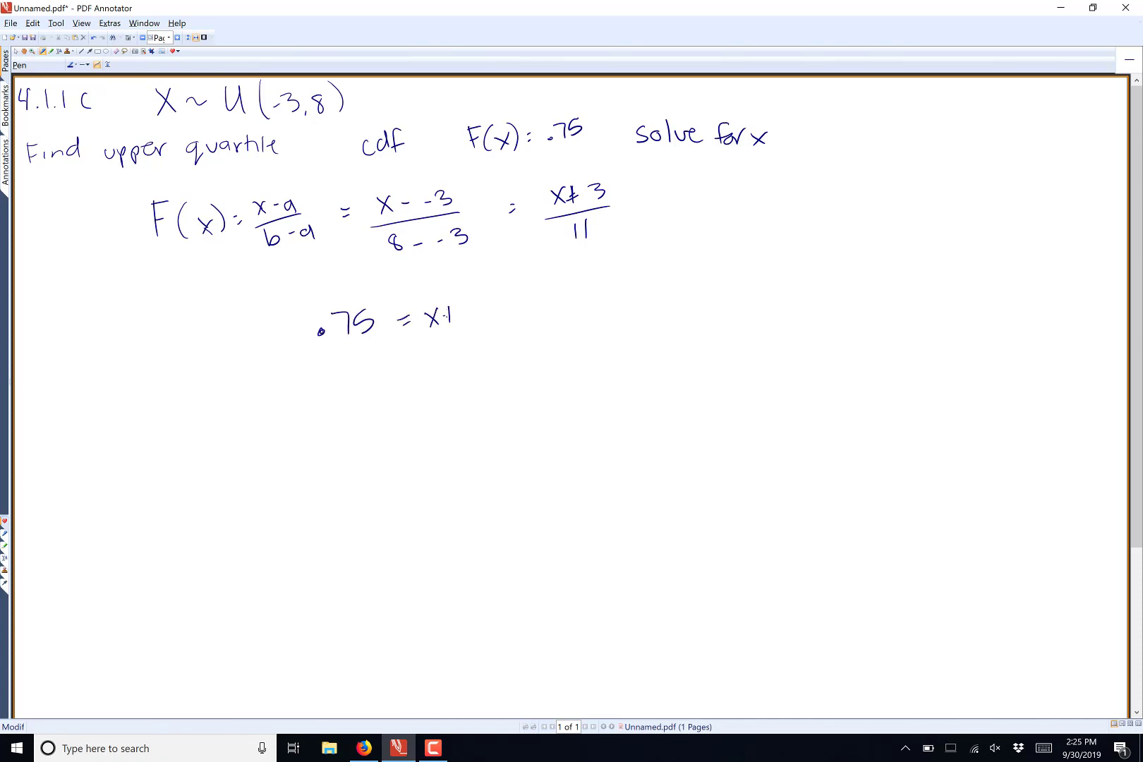
{"action": "left_click_drag", "start_coordinate": [437, 317], "coordinate": [481, 336]}
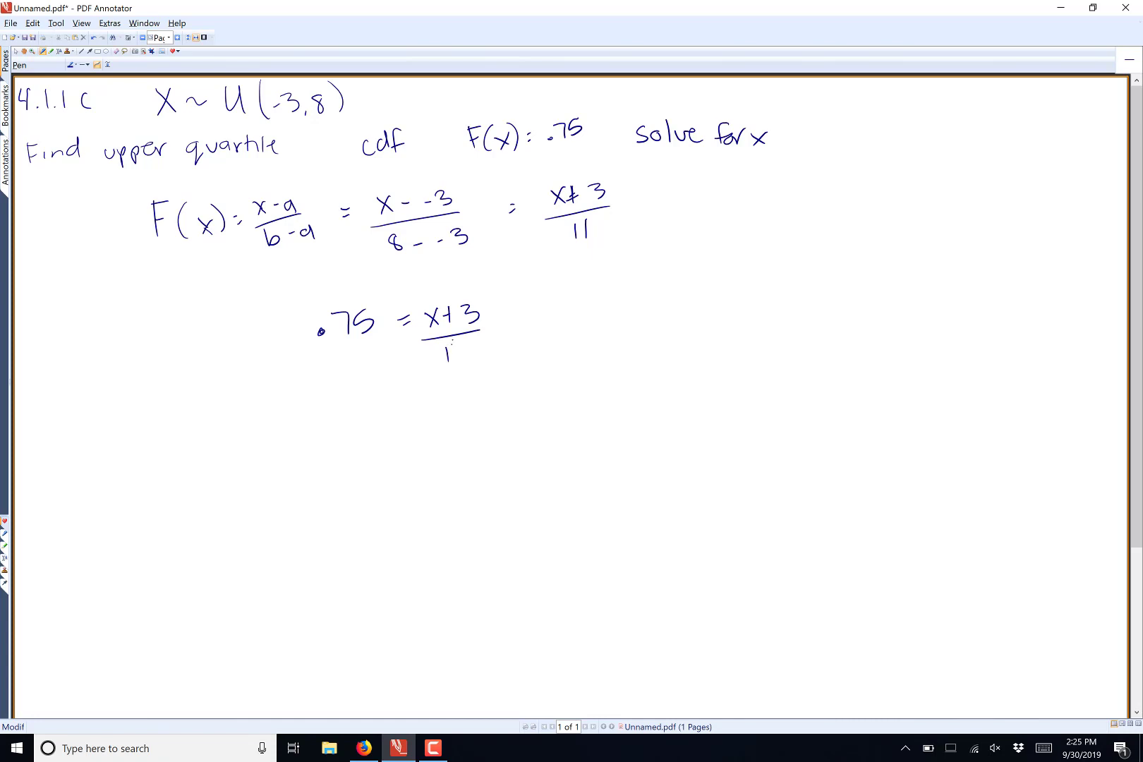
{"action": "left_click_drag", "start_coordinate": [547, 320], "coordinate": [616, 320]}
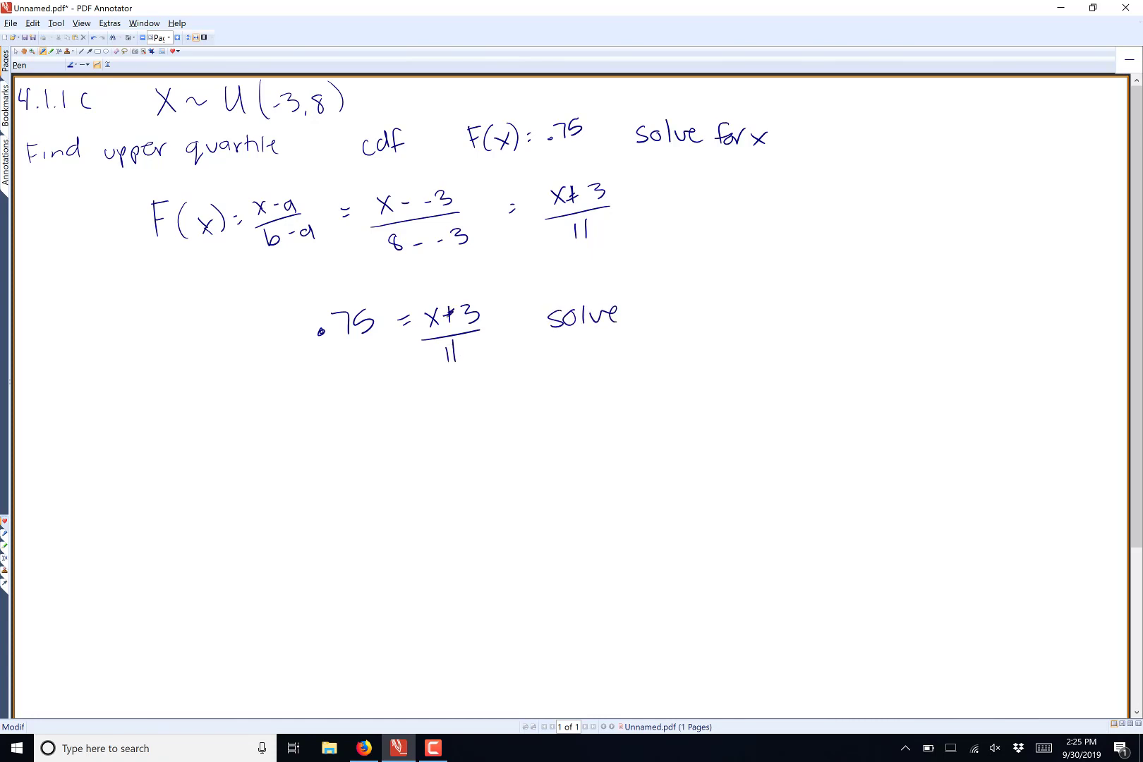
{"action": "left_click_drag", "start_coordinate": [344, 438], "coordinate": [376, 424]}
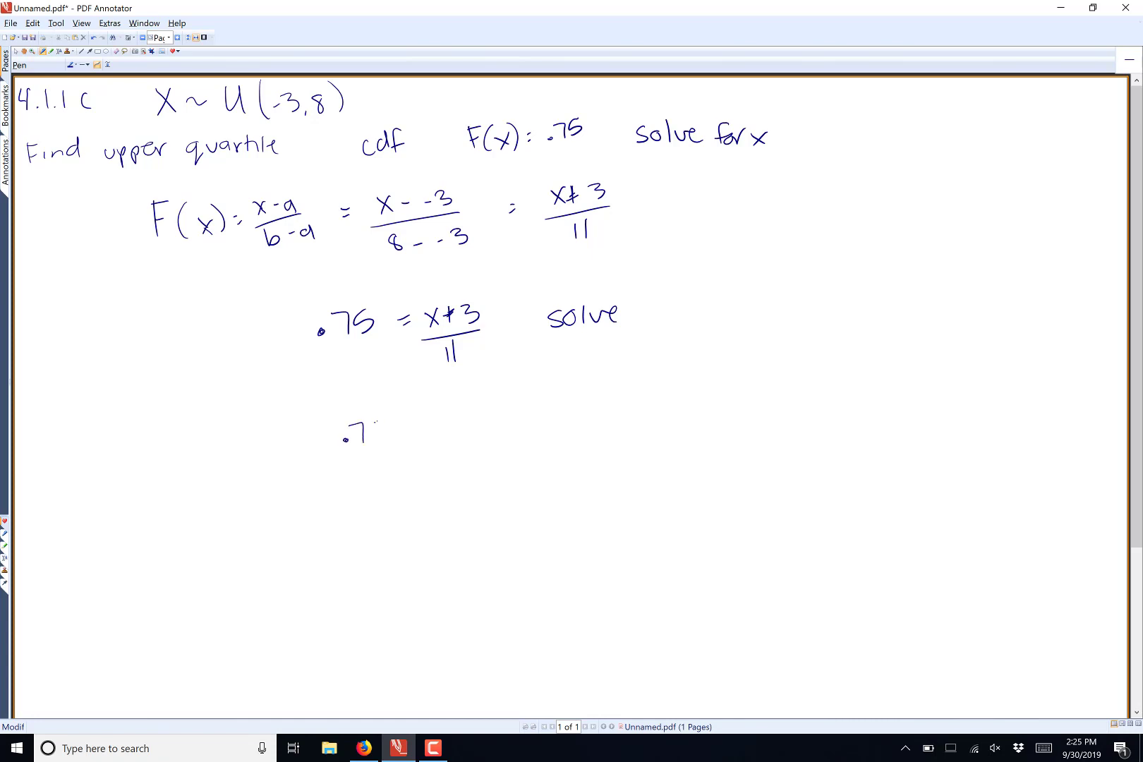
- Write '.75(11) = x+3', then begin '.75(11) −' on the next line to isolate x
{"action": "left_click_drag", "start_coordinate": [371, 426], "coordinate": [437, 430]}
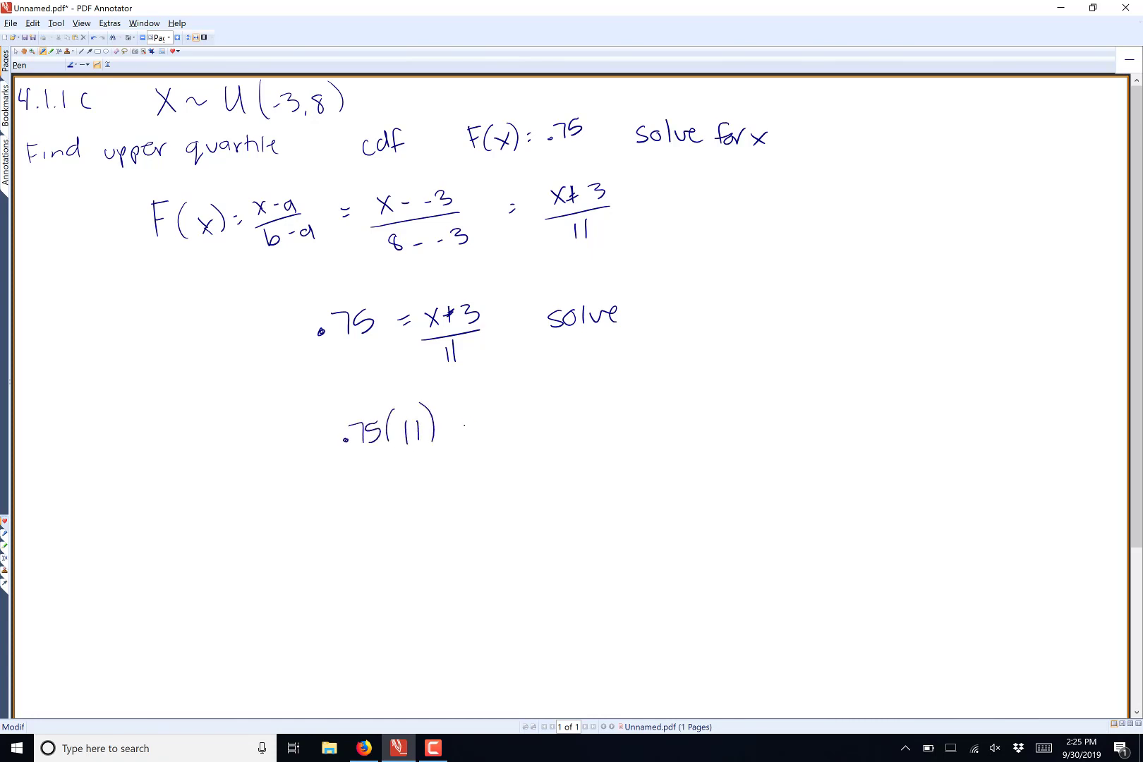
{"action": "left_click_drag", "start_coordinate": [467, 426], "coordinate": [546, 426]}
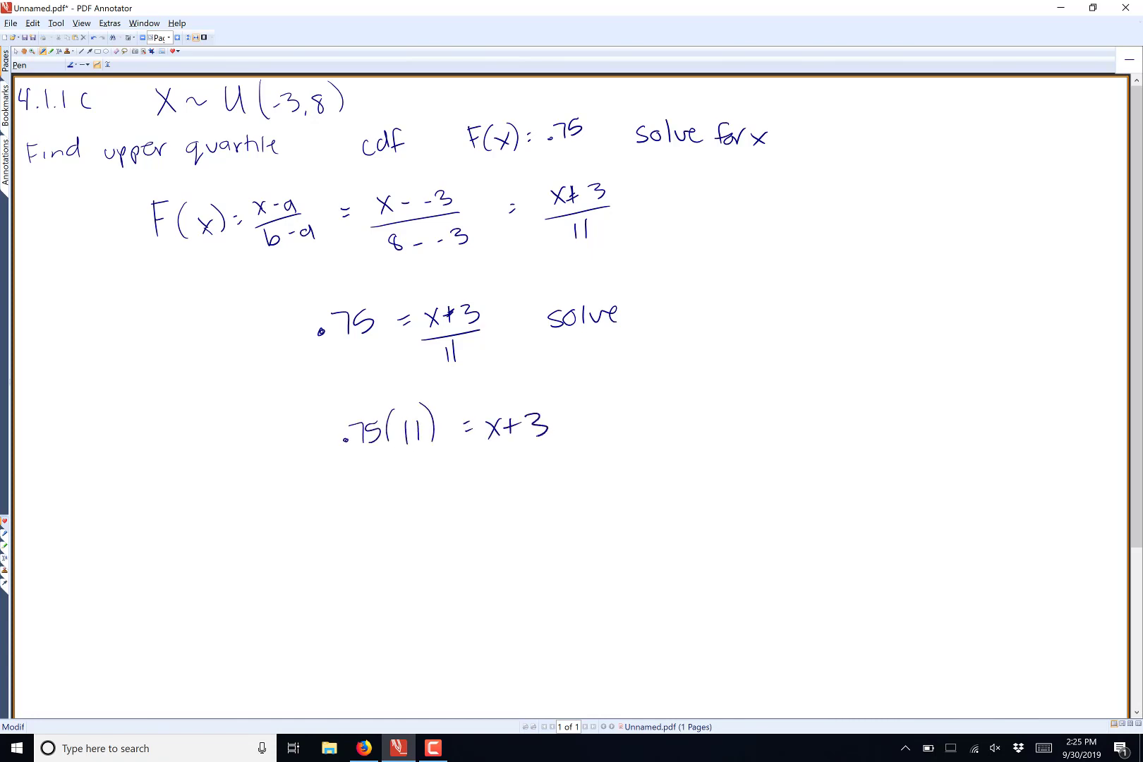
{"action": "left_click_drag", "start_coordinate": [357, 511], "coordinate": [394, 503]}
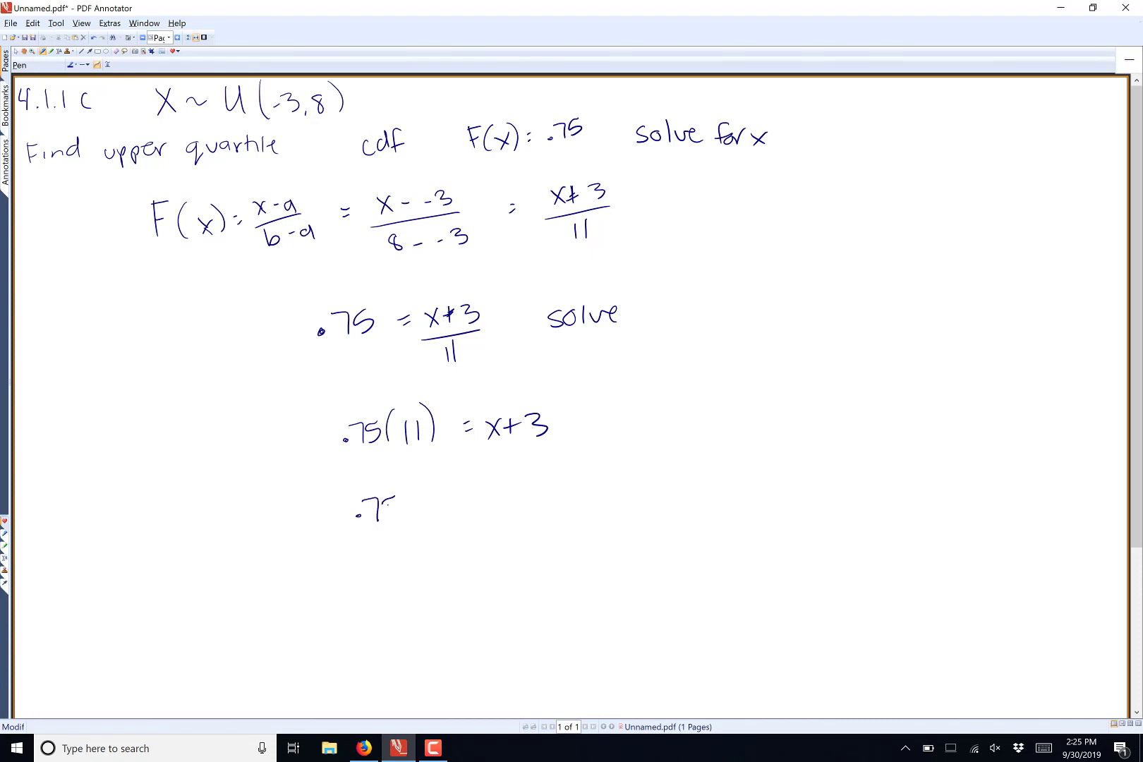
{"action": "left_click_drag", "start_coordinate": [376, 518], "coordinate": [467, 506]}
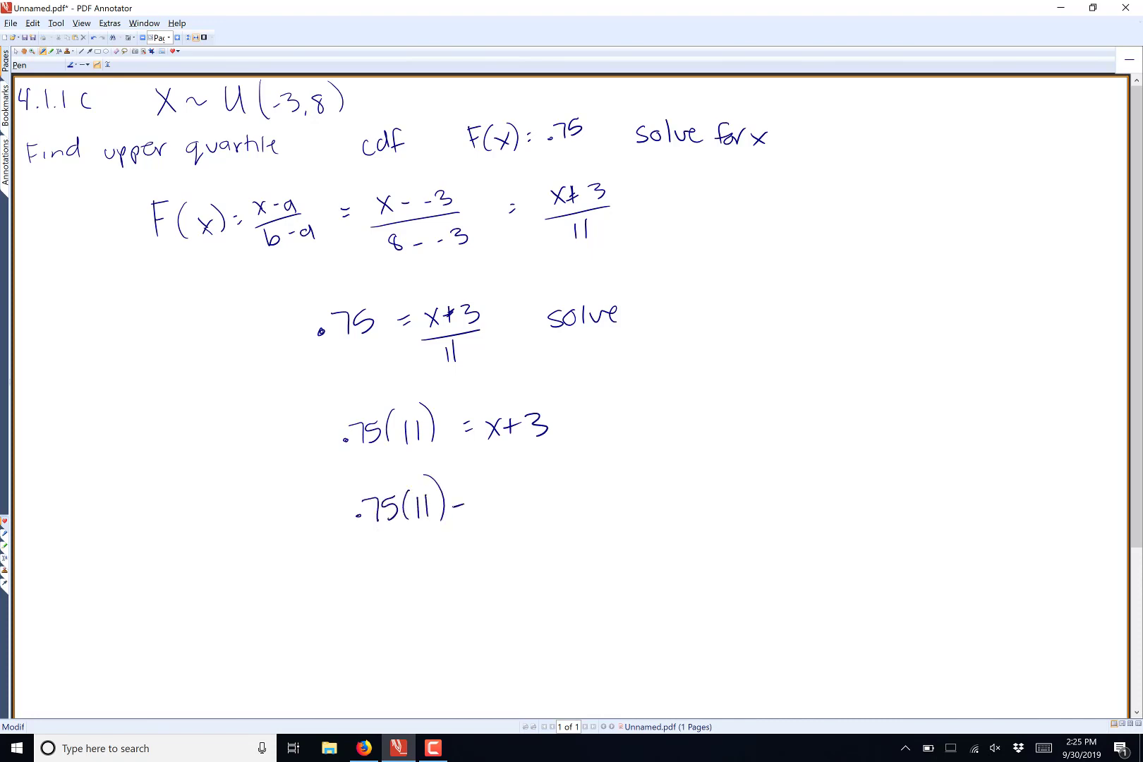